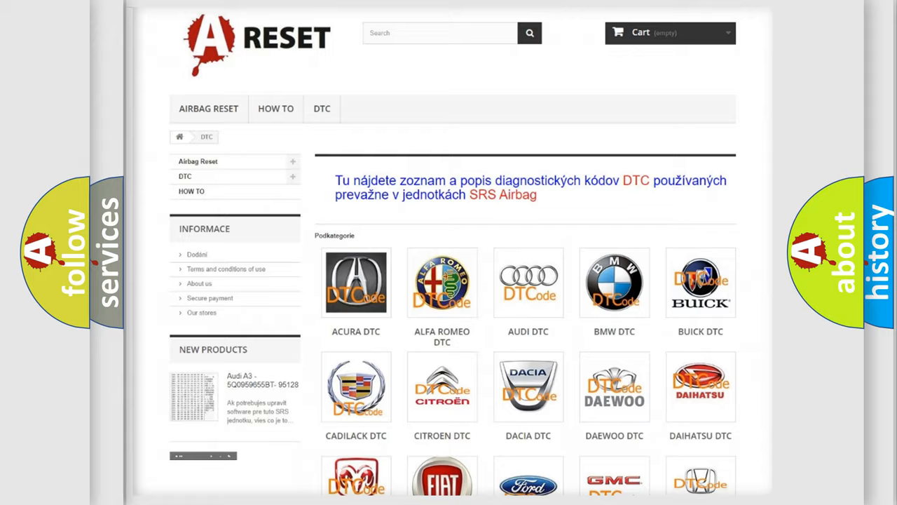
Step: Scroll down the DTC catalogue to reach the GMC category
scroll("down", 3)
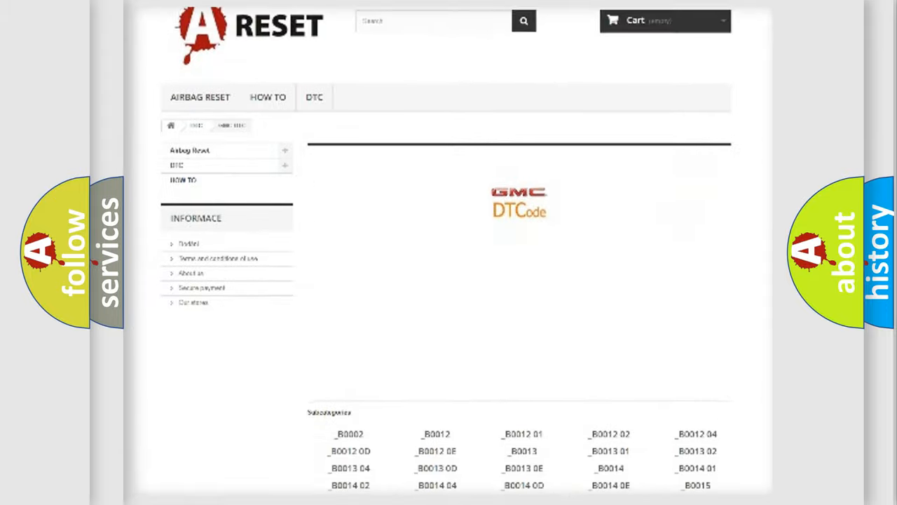
Step: Scroll down the GMC DTC page to the Subcategories list
scroll("down", 3)
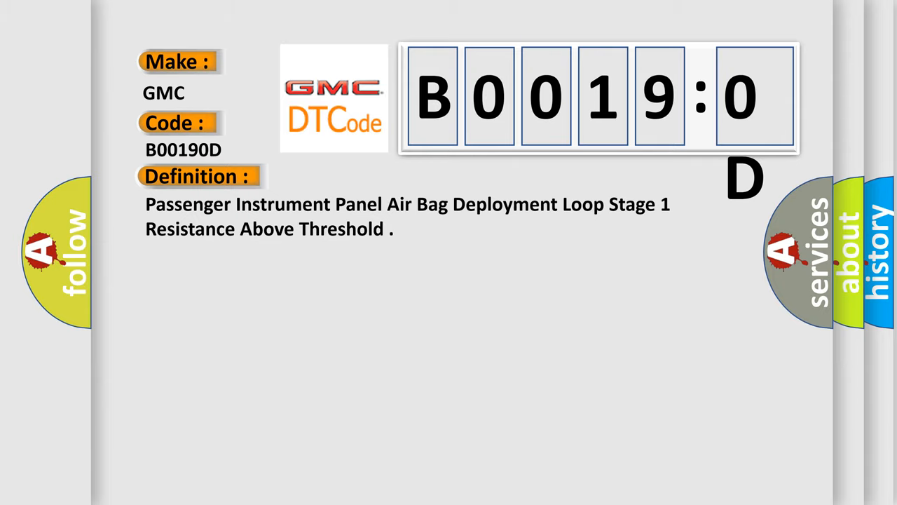
Step: Show the Description of GMC code B00190D (ignition voltage between 9-16 V)
left_click(365, 177)
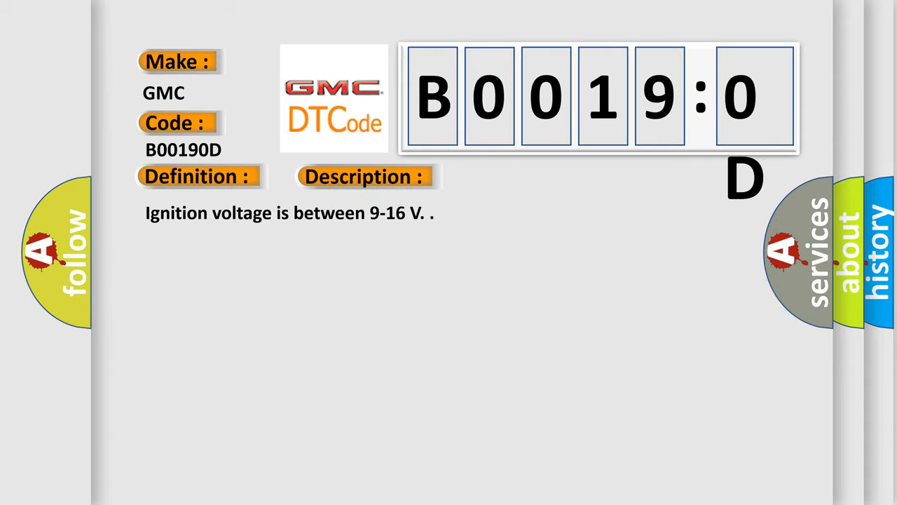